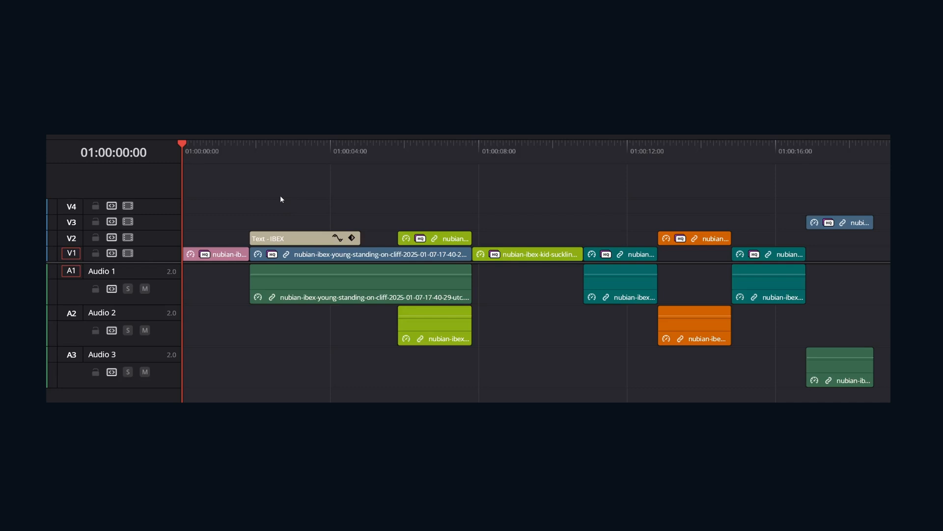
# Step: Group the selected IBEX title and clips into Compound Clip 1 with its default name
pyautogui.moveTo(280, 200); pyautogui.dragTo(511, 326)
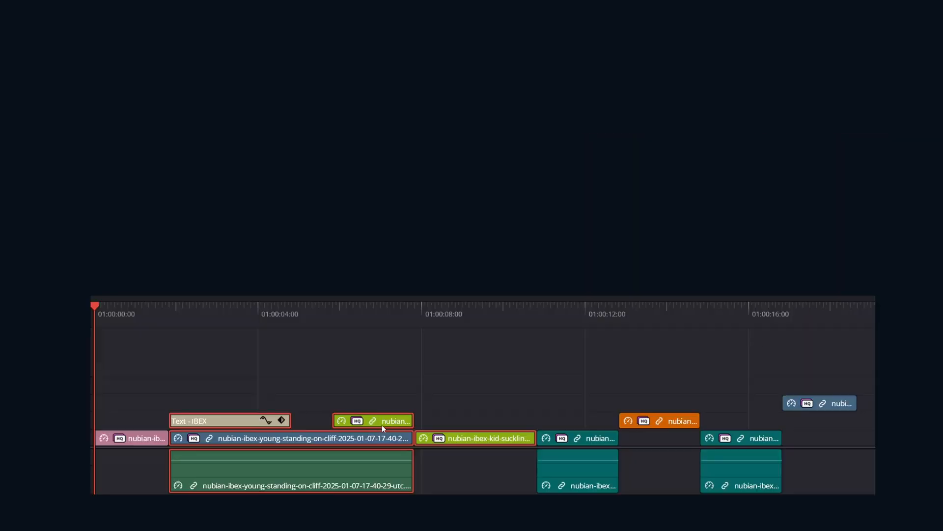
pyautogui.rightClick(380, 427)
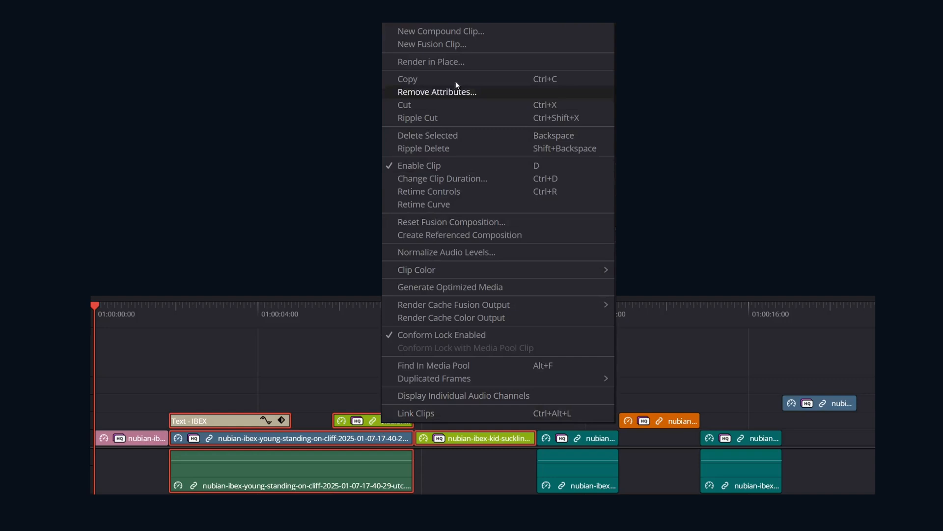
pyautogui.click(440, 30)
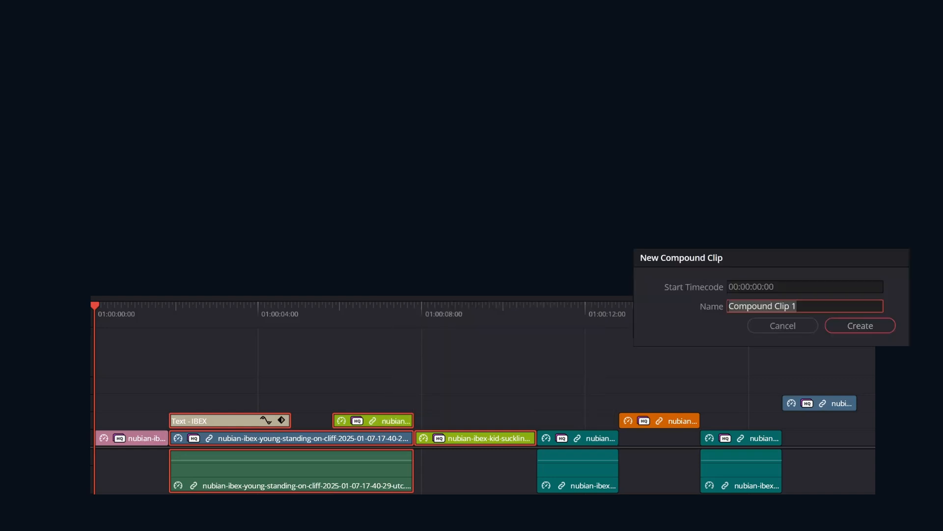
pyautogui.click(859, 325)
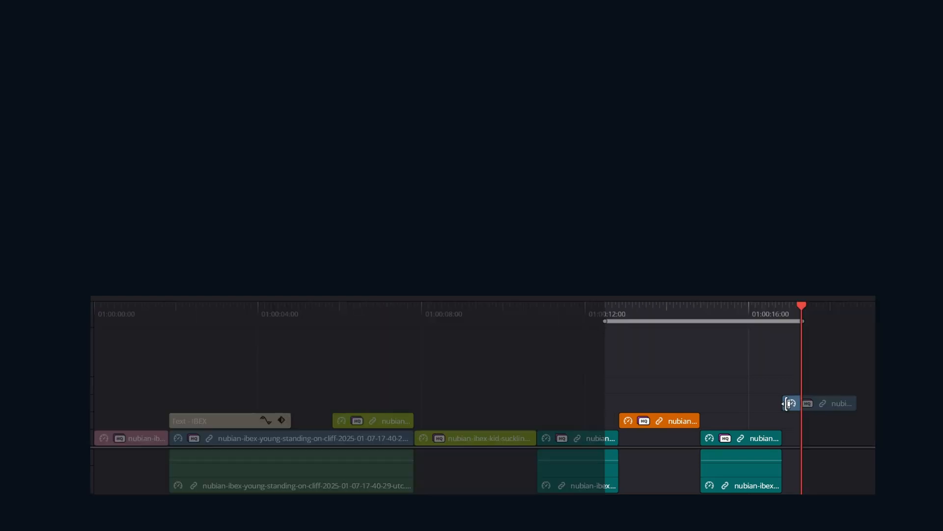
# Step: Convert the marked 12–16 s In/Out range into another compound clip
pyautogui.rightClick(692, 313)
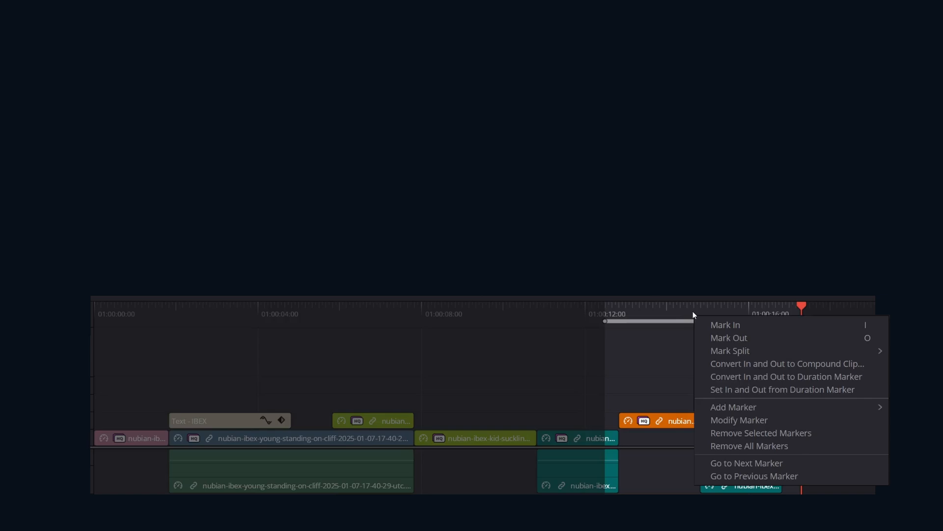
pyautogui.click(786, 364)
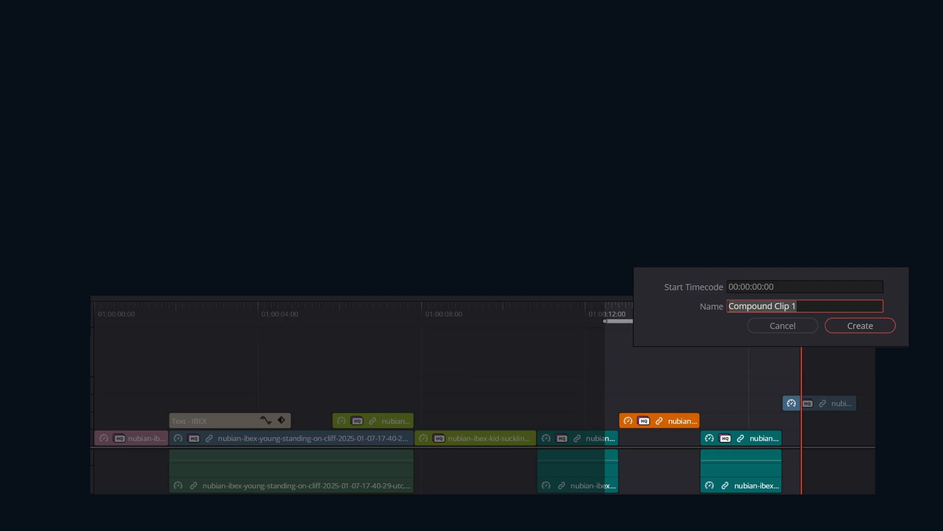
pyautogui.click(859, 325)
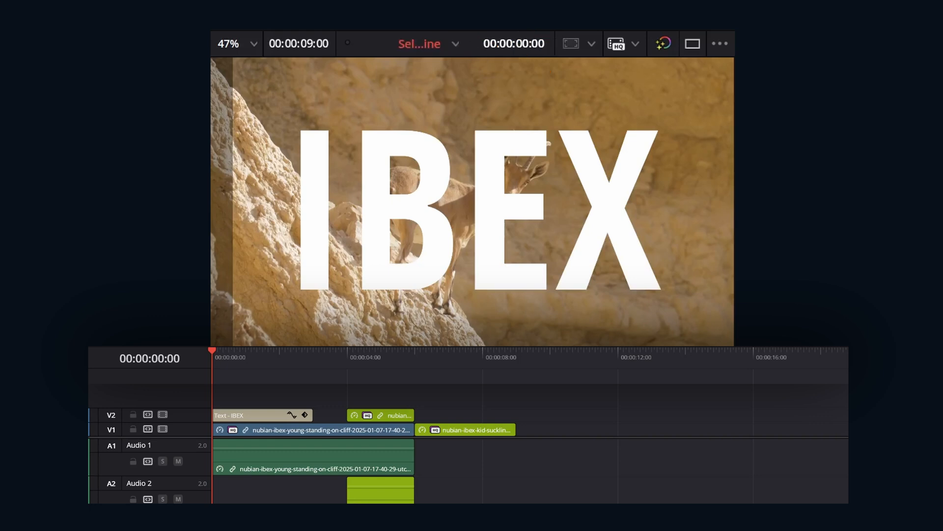
# Step: Select the IBEX title inside the compound clip and make its text purple (#4726ff)
pyautogui.click(250, 357)
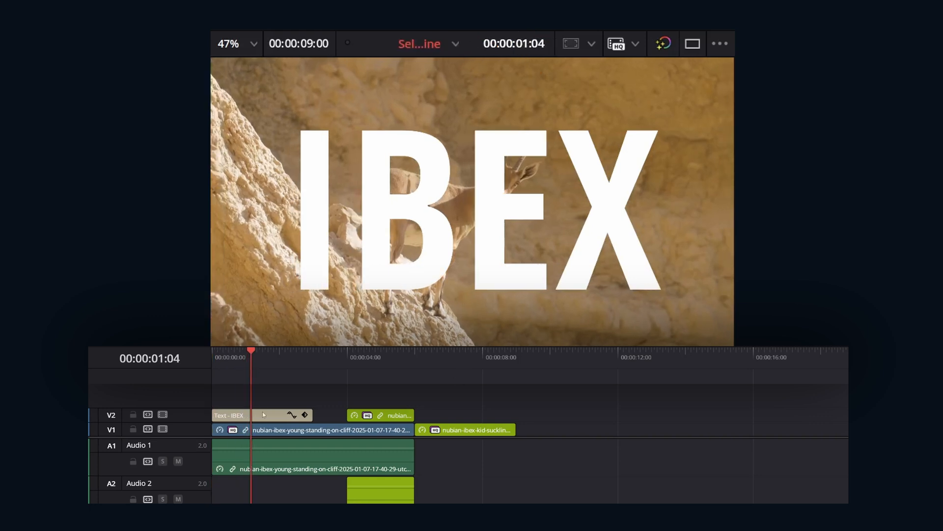
pyautogui.click(280, 415)
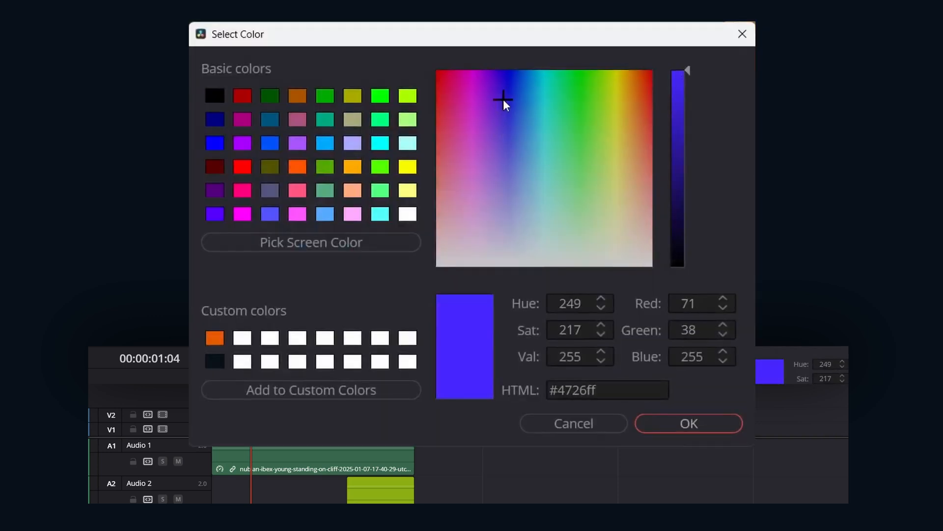
pyautogui.click(688, 422)
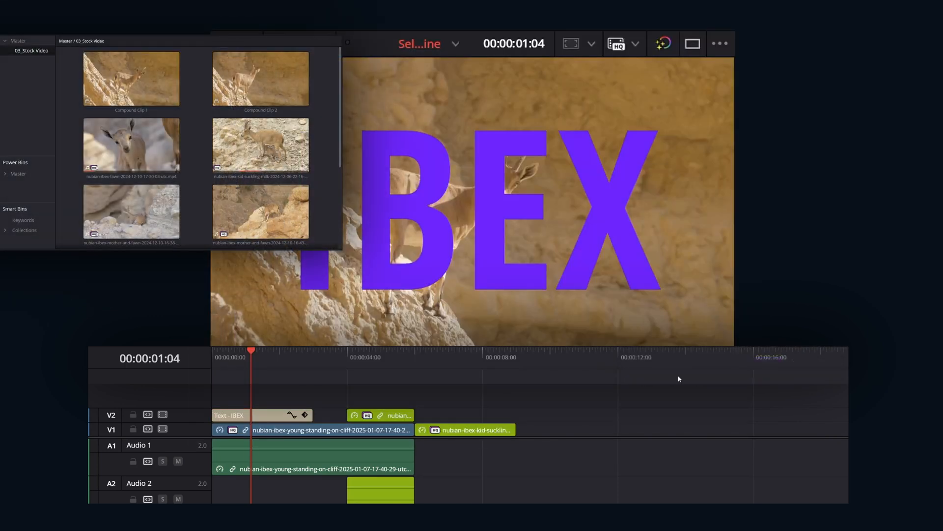
pyautogui.scroll(-3)
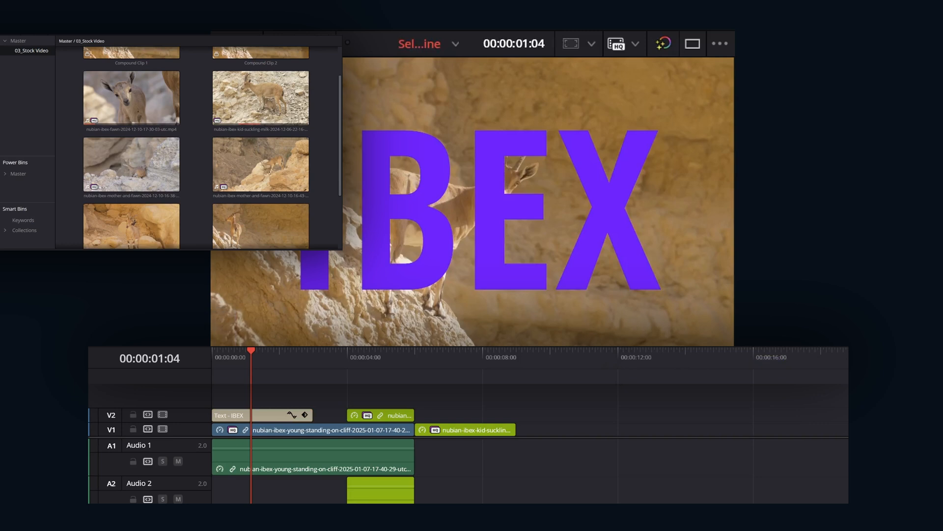
pyautogui.scroll(-3)
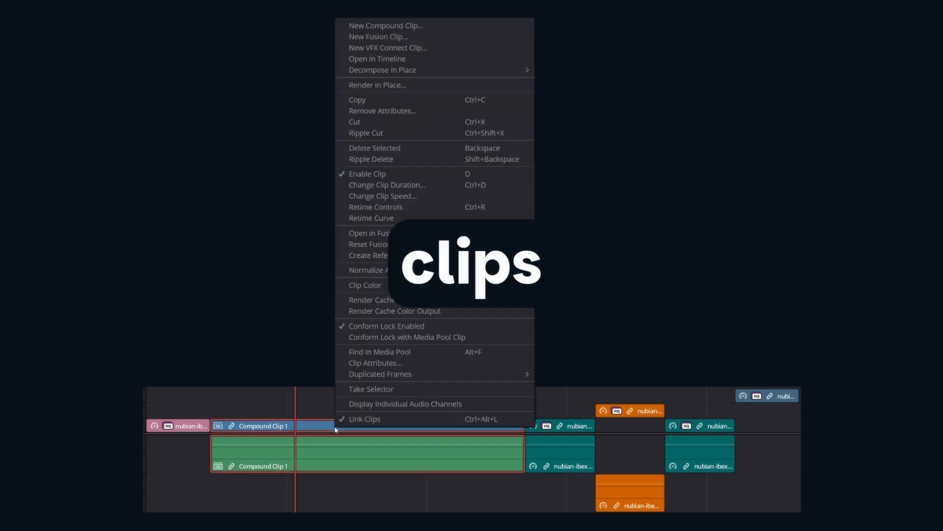
pyautogui.moveTo(409, 70)
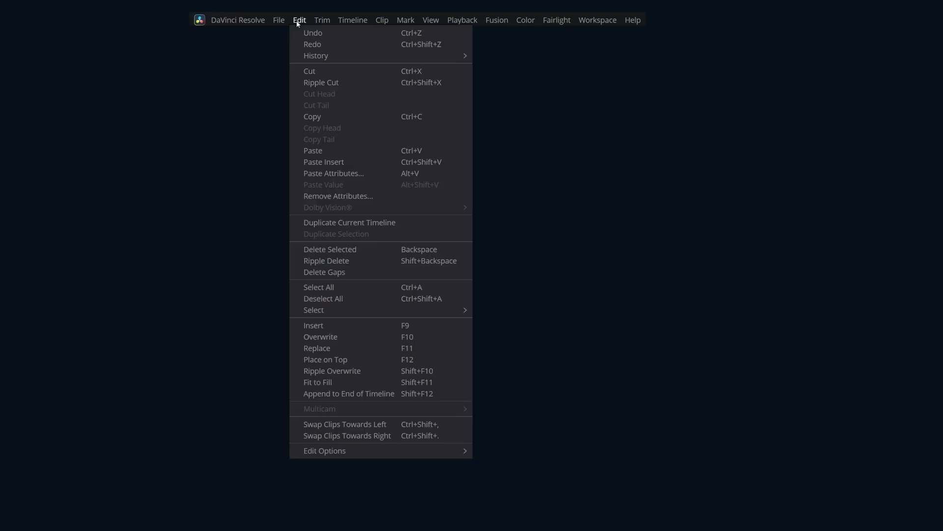
# Step: Show Edit Options with Decompose Compound Clips On Edit left unchecked
pyautogui.click(324, 450)
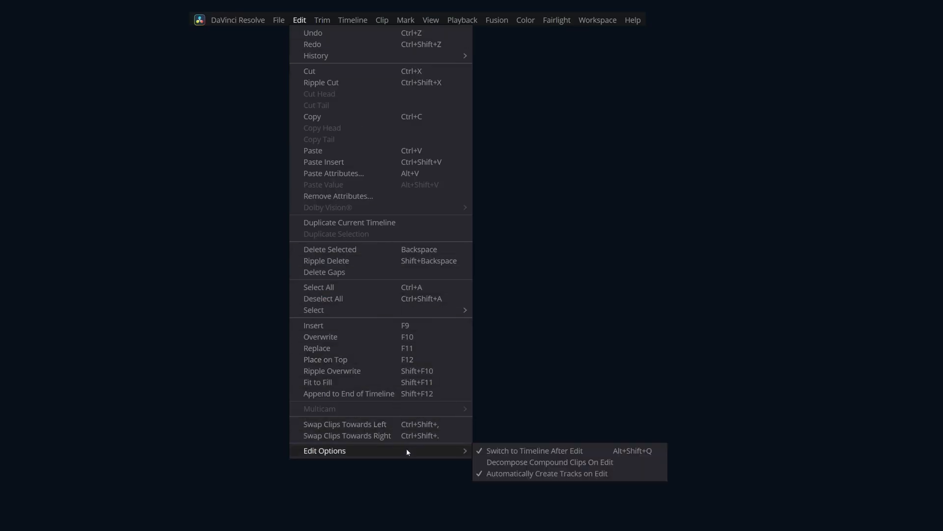
pyautogui.moveTo(548, 462)
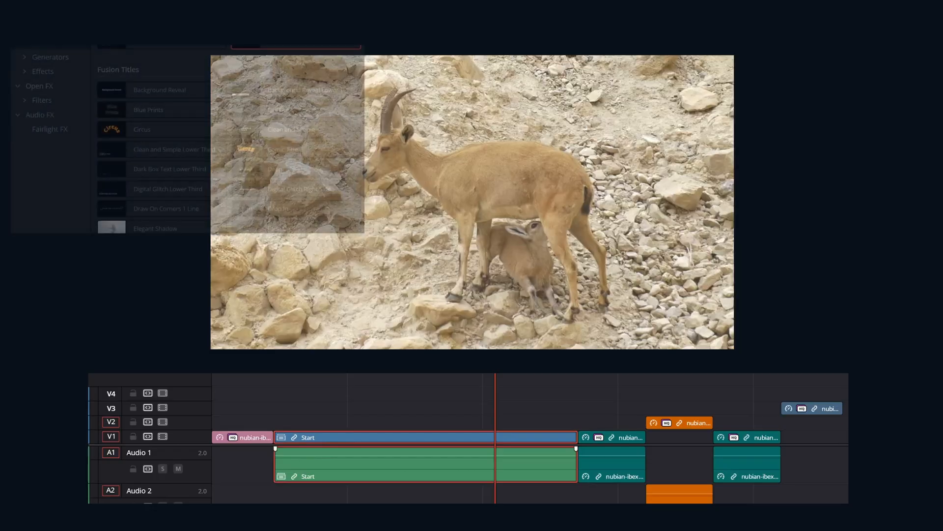
# Step: Show the Fusion Effects collection, starting with Binoculars, in the Effects Library
pyautogui.click(42, 70)
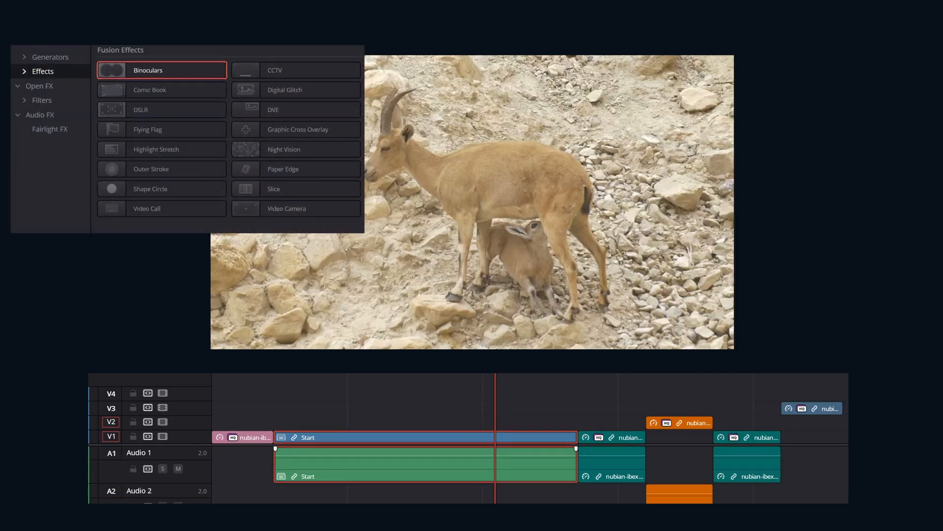